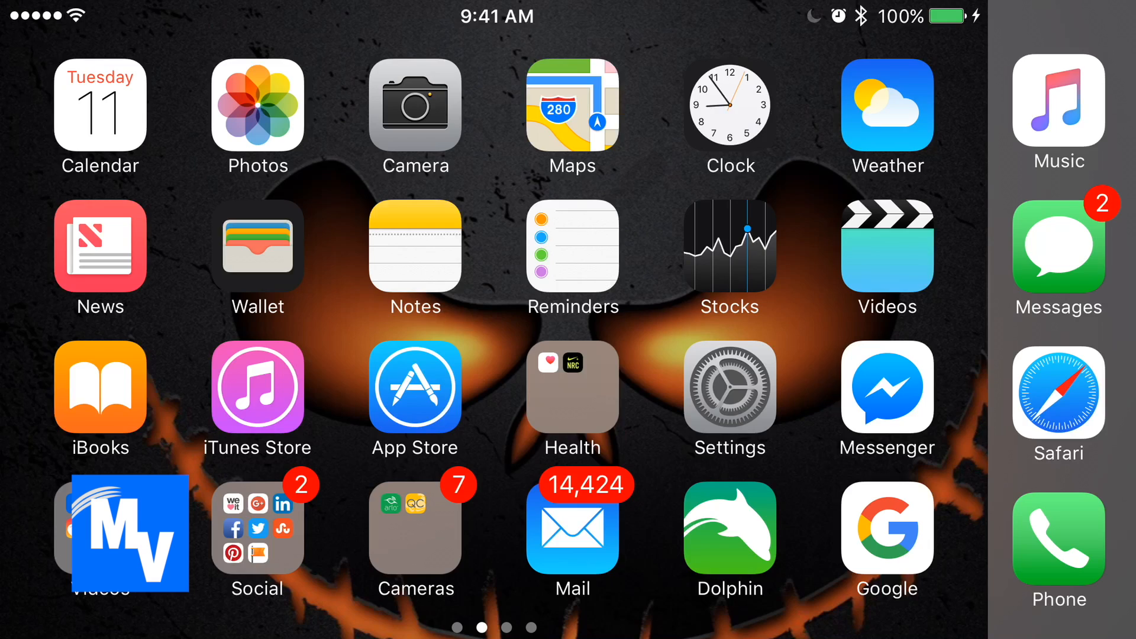
# Launch Settings from the iPad home screen and scroll the sidebar toward Notifications.
pyautogui.click(730, 389)
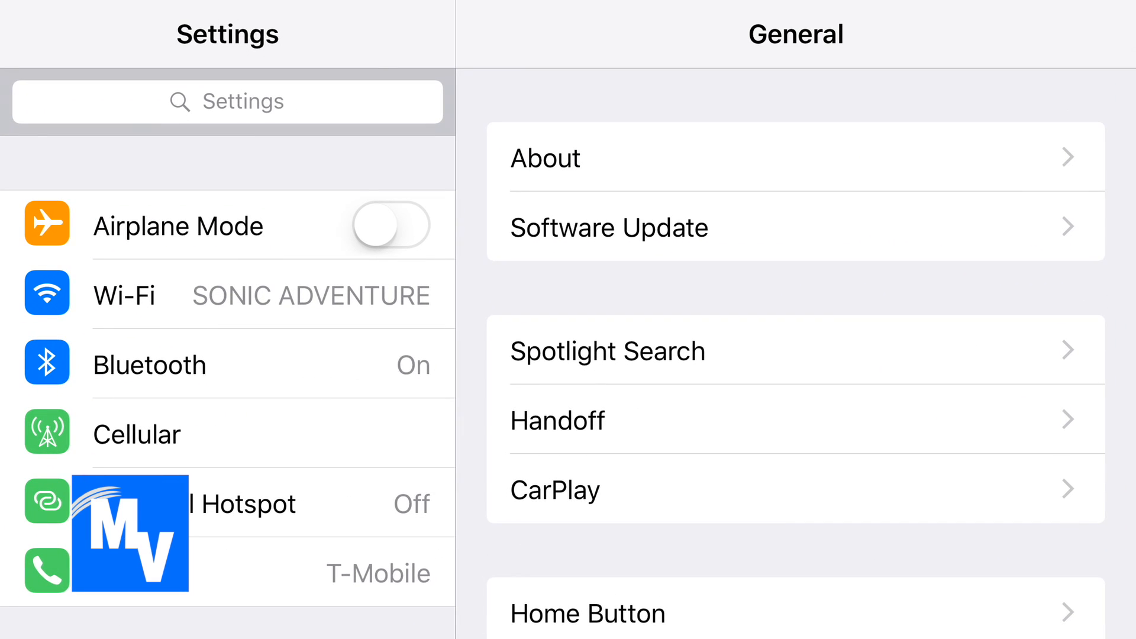
pyautogui.scroll(-3)
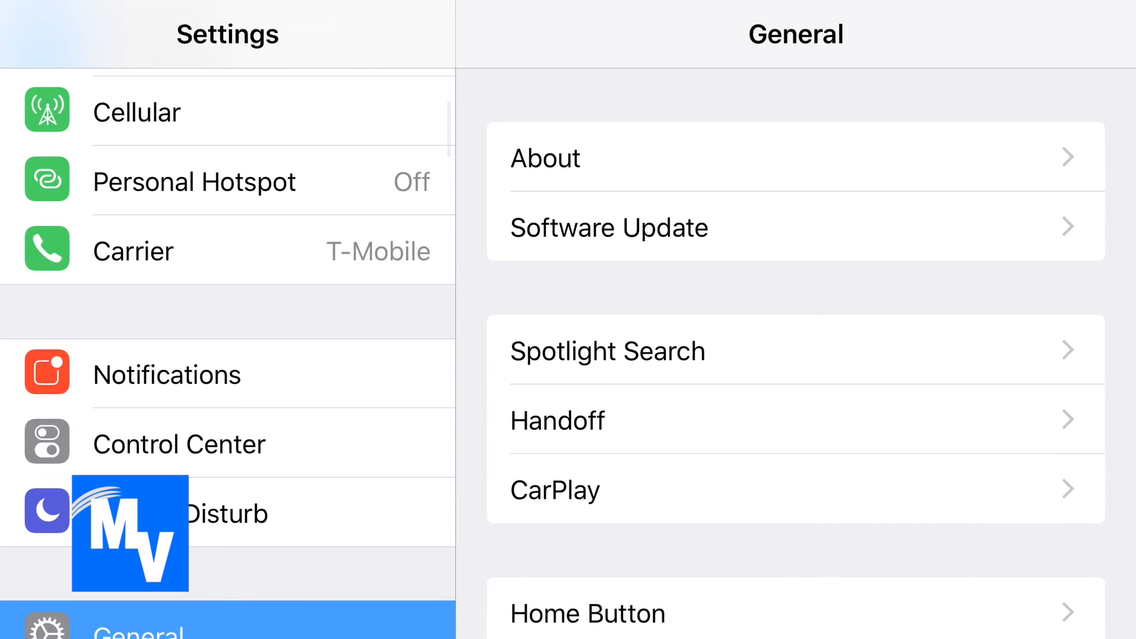
# Go to Notifications and scroll the app list down to reach Messages.
pyautogui.click(166, 374)
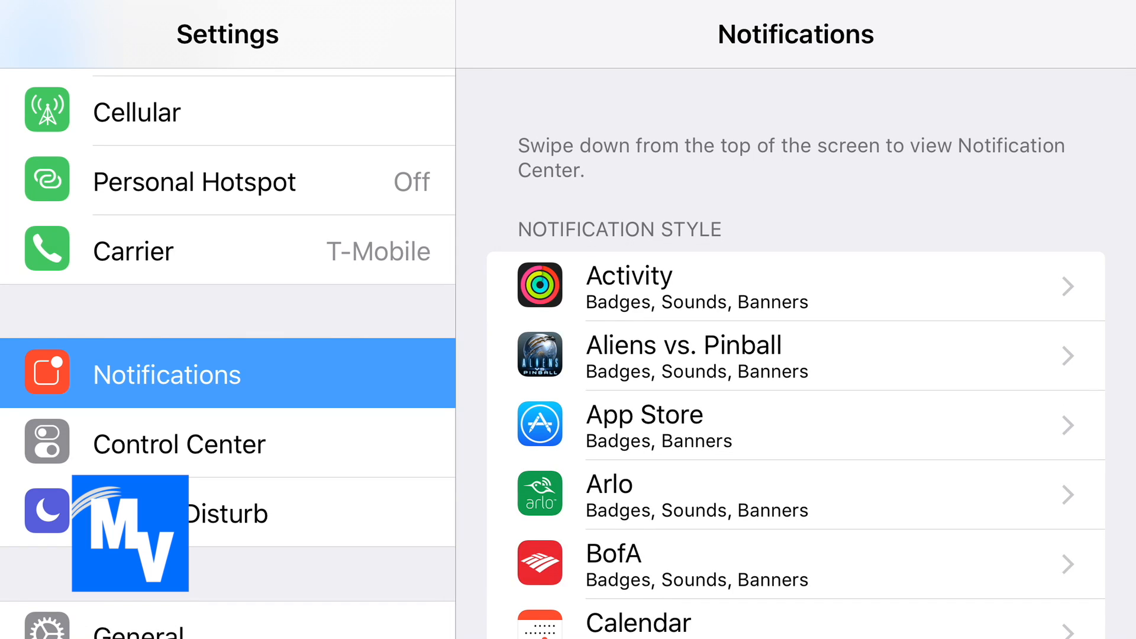
pyautogui.scroll(-3)
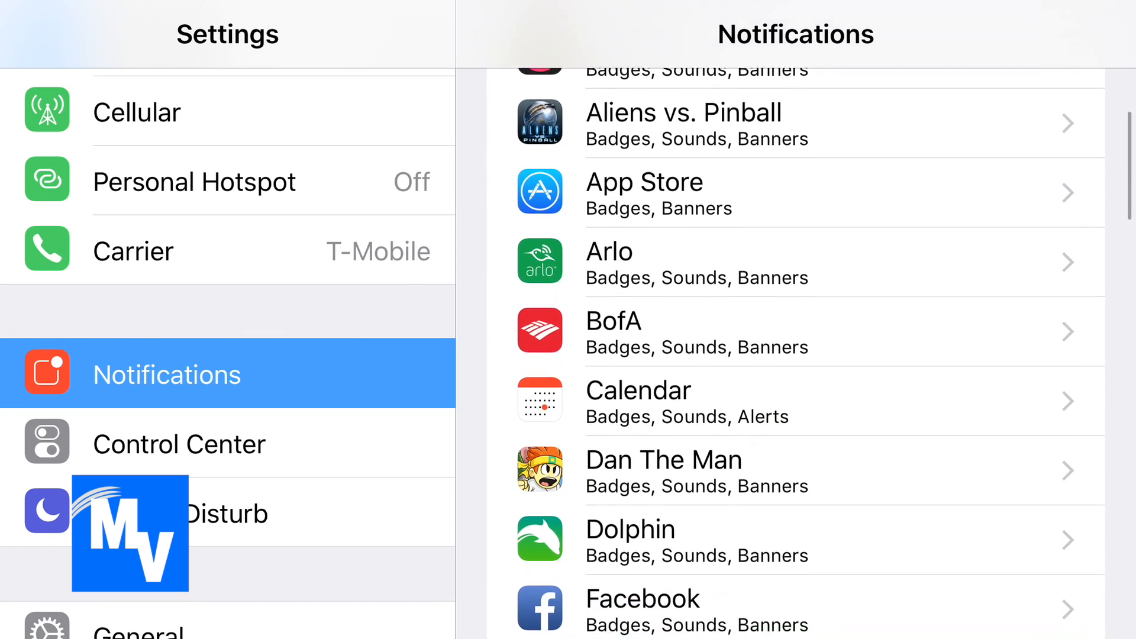
pyautogui.scroll(-3)
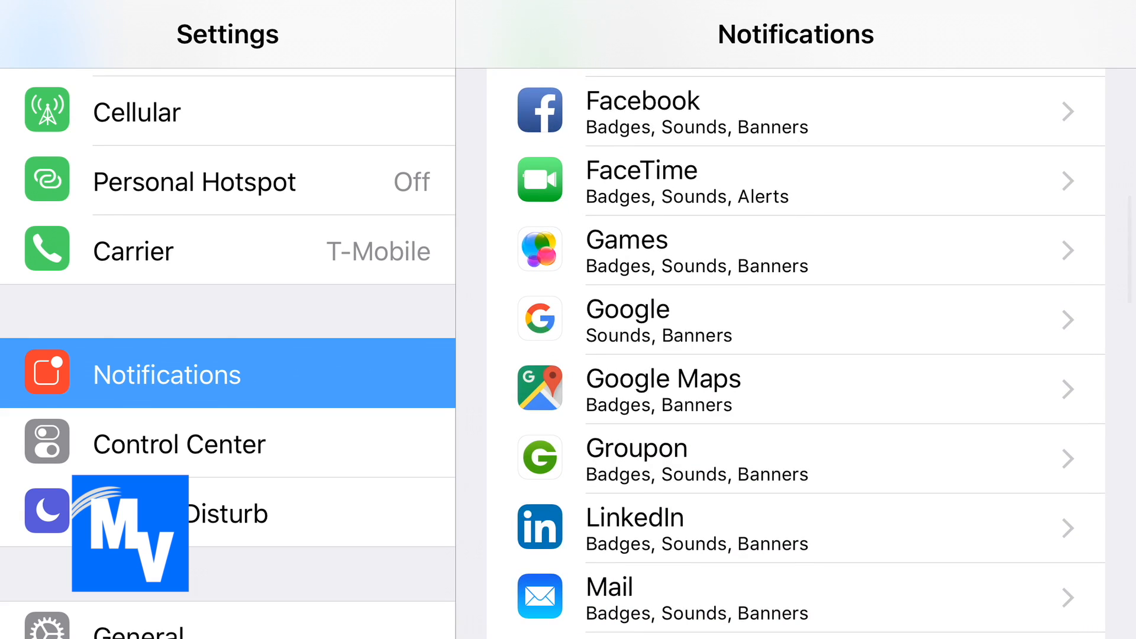
pyautogui.scroll(-3)
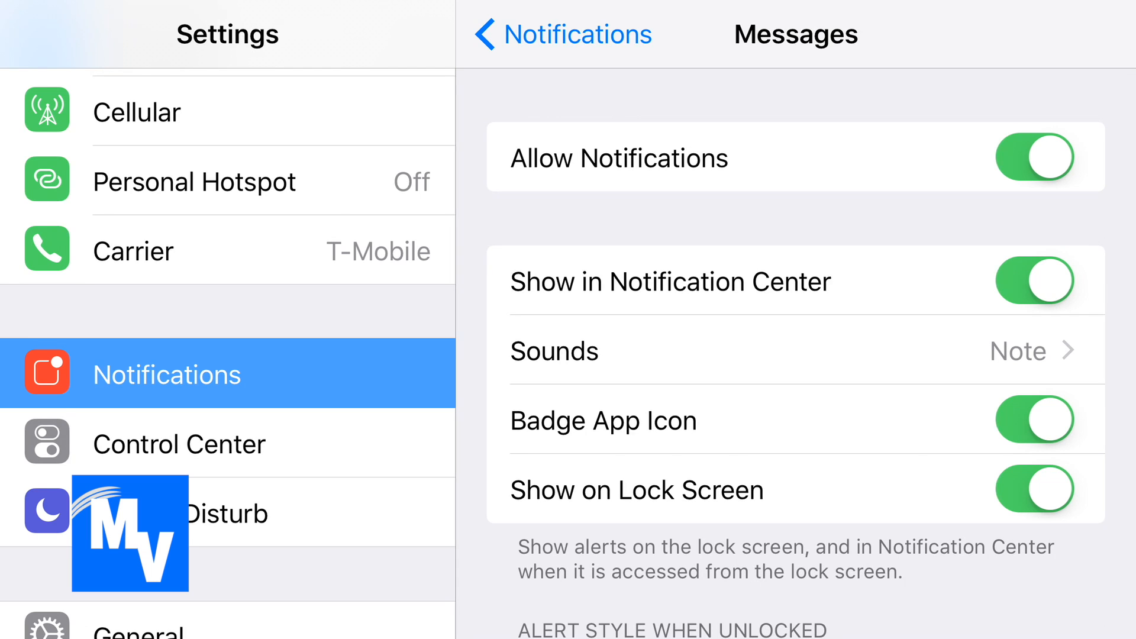
pyautogui.scroll(-3)
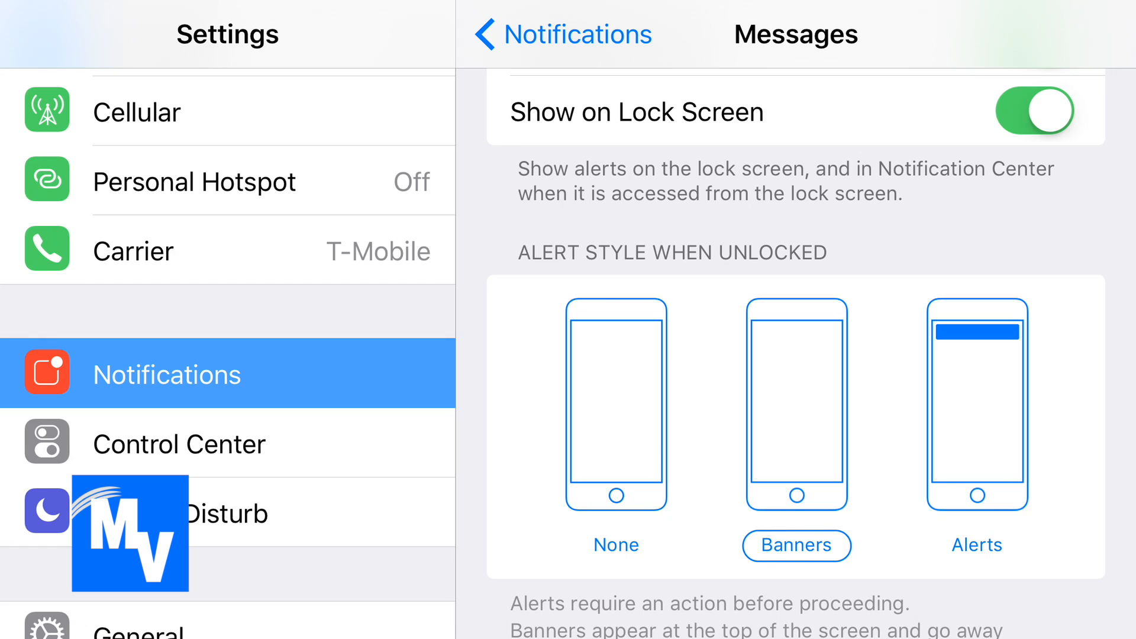
pyautogui.click(796, 545)
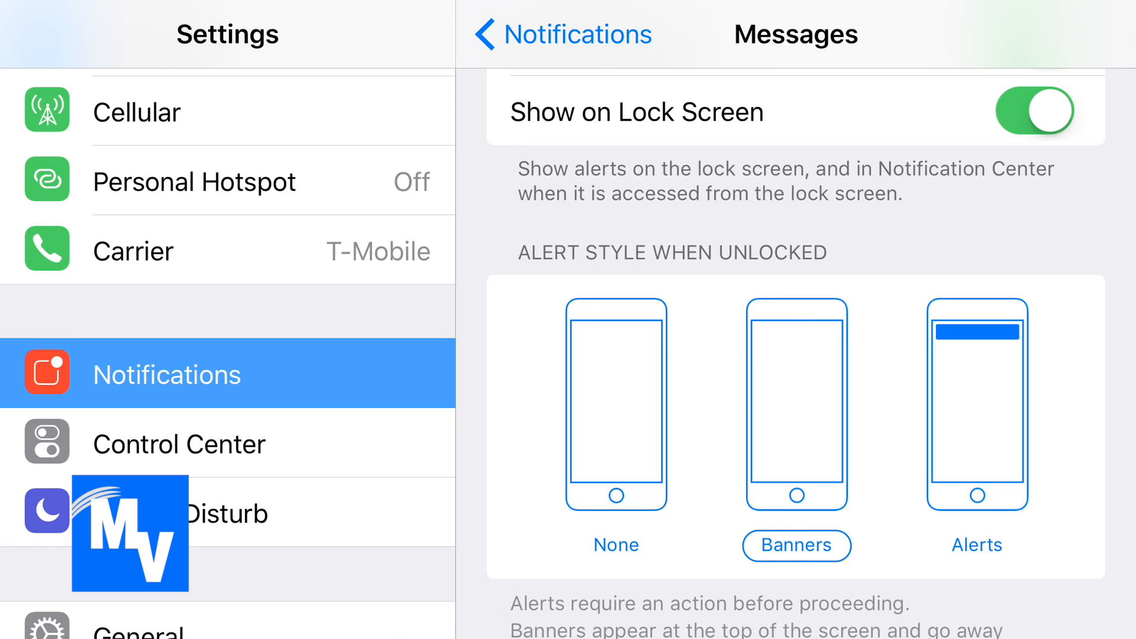
pyautogui.click(1034, 111)
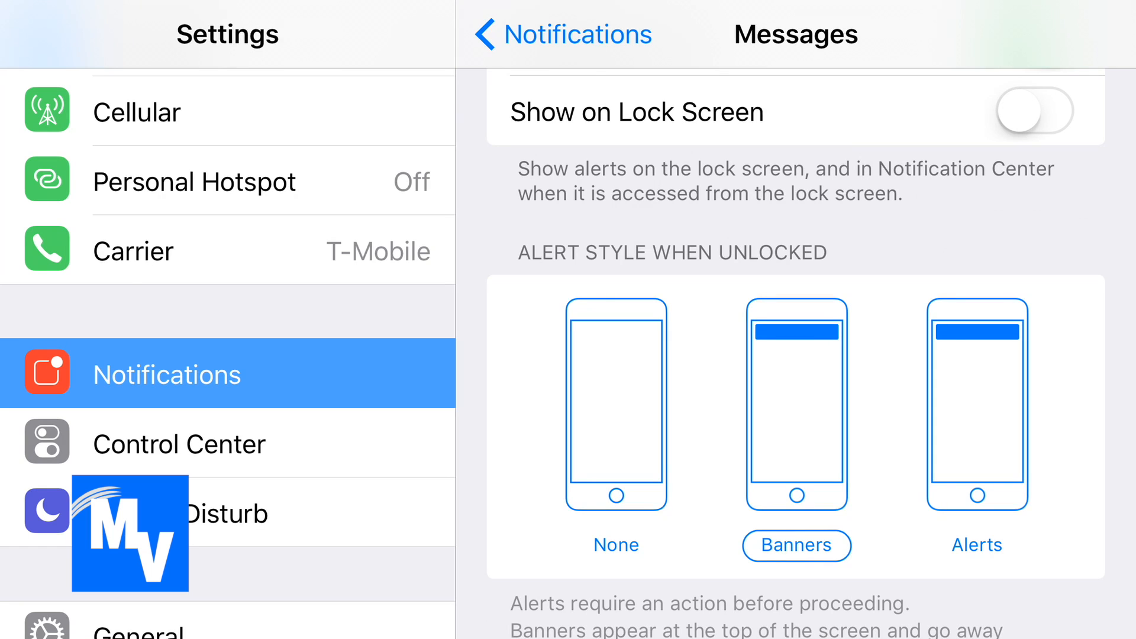
pyautogui.click(1034, 112)
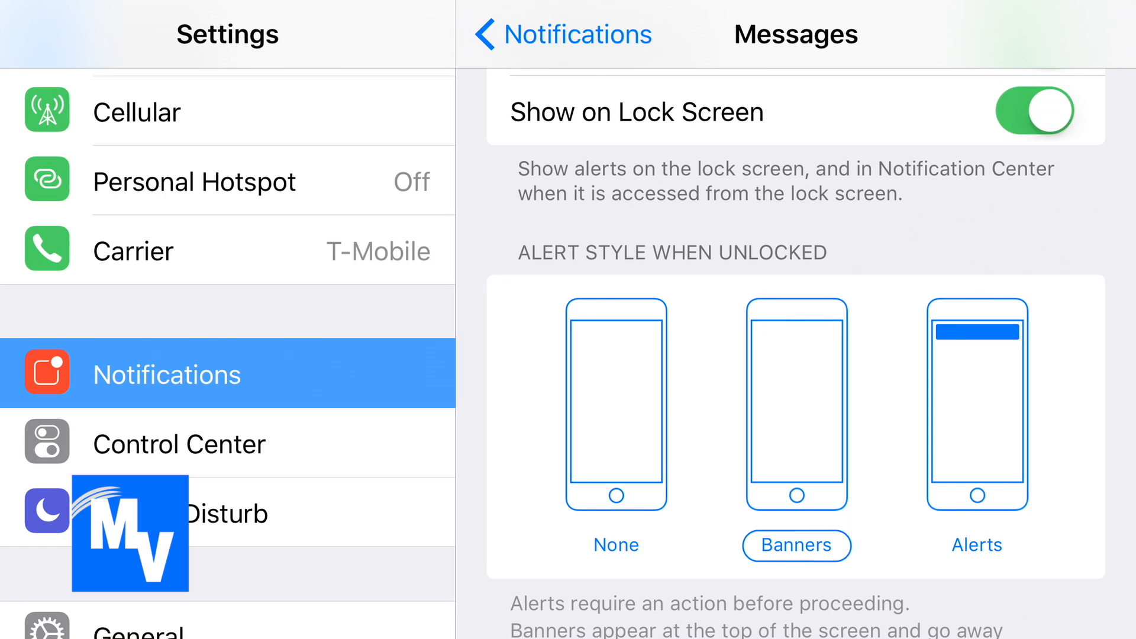
pyautogui.scroll(-3)
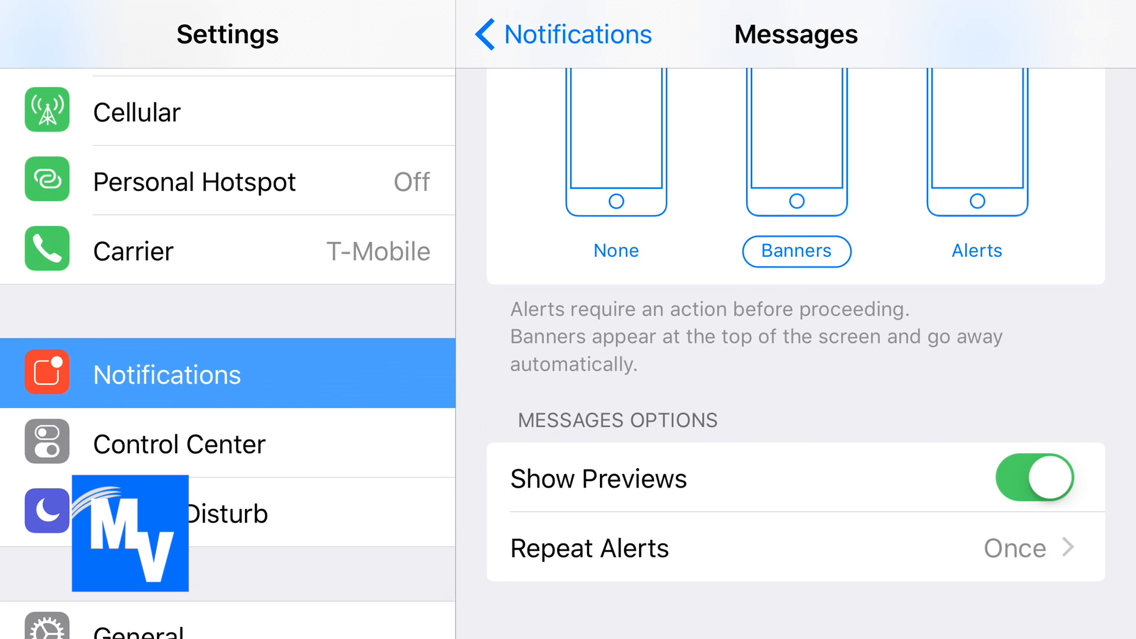
# Switch off Show Previews under the Messages notification options.
pyautogui.click(1034, 478)
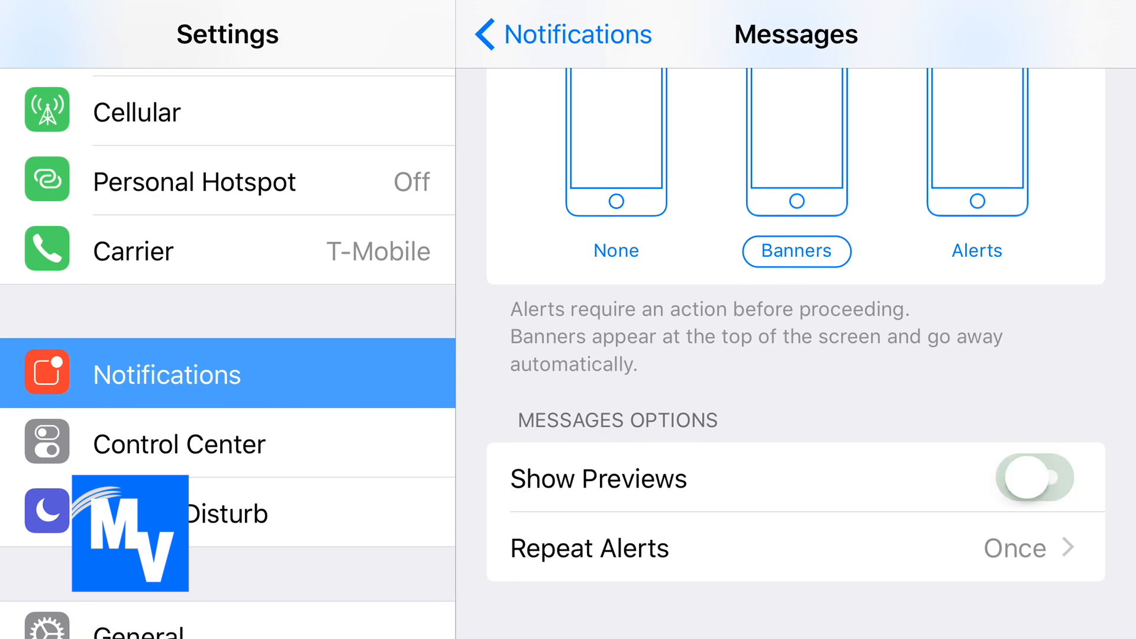
pyautogui.click(1035, 478)
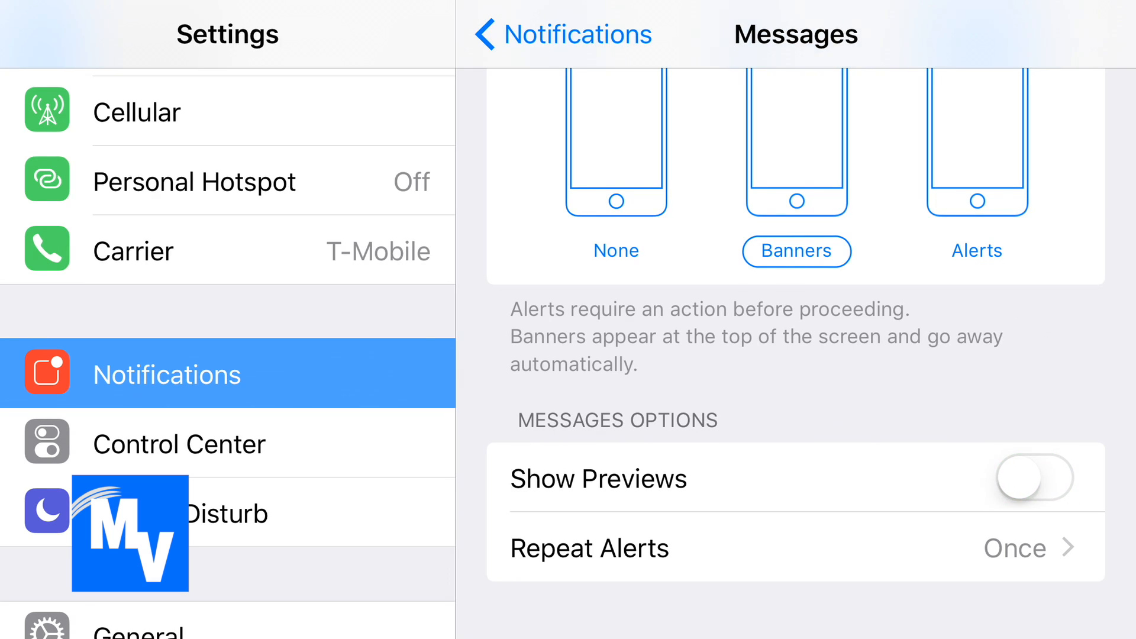